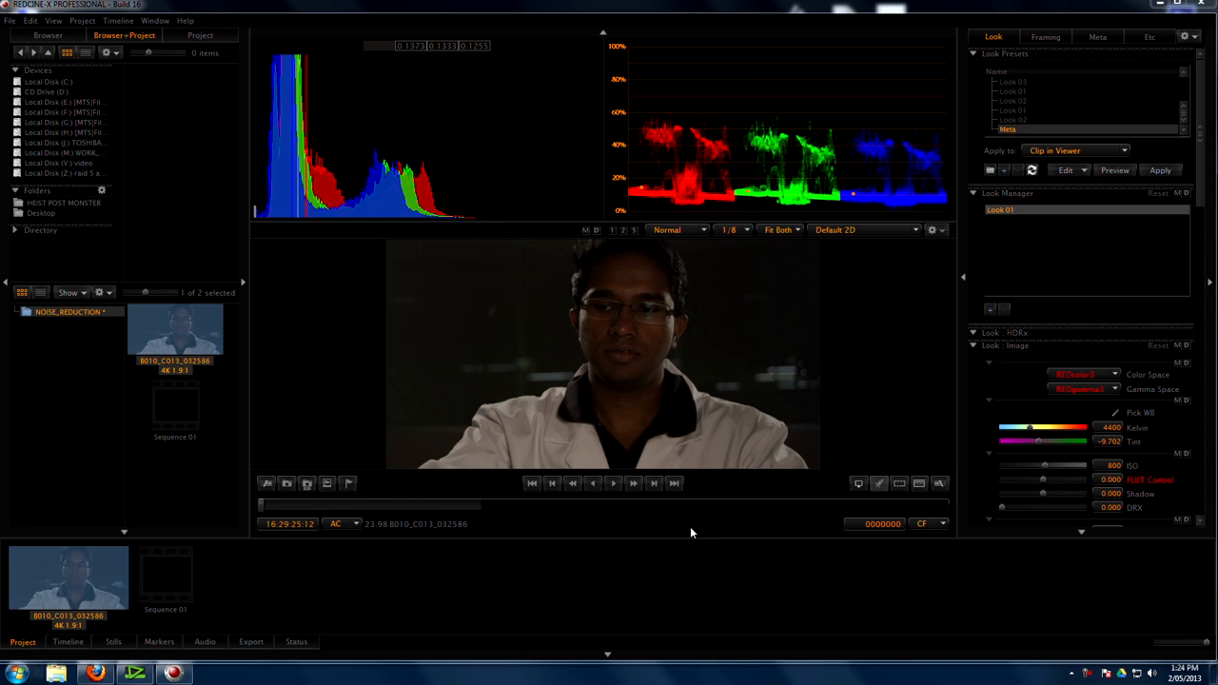
mouse_move(479, 613)
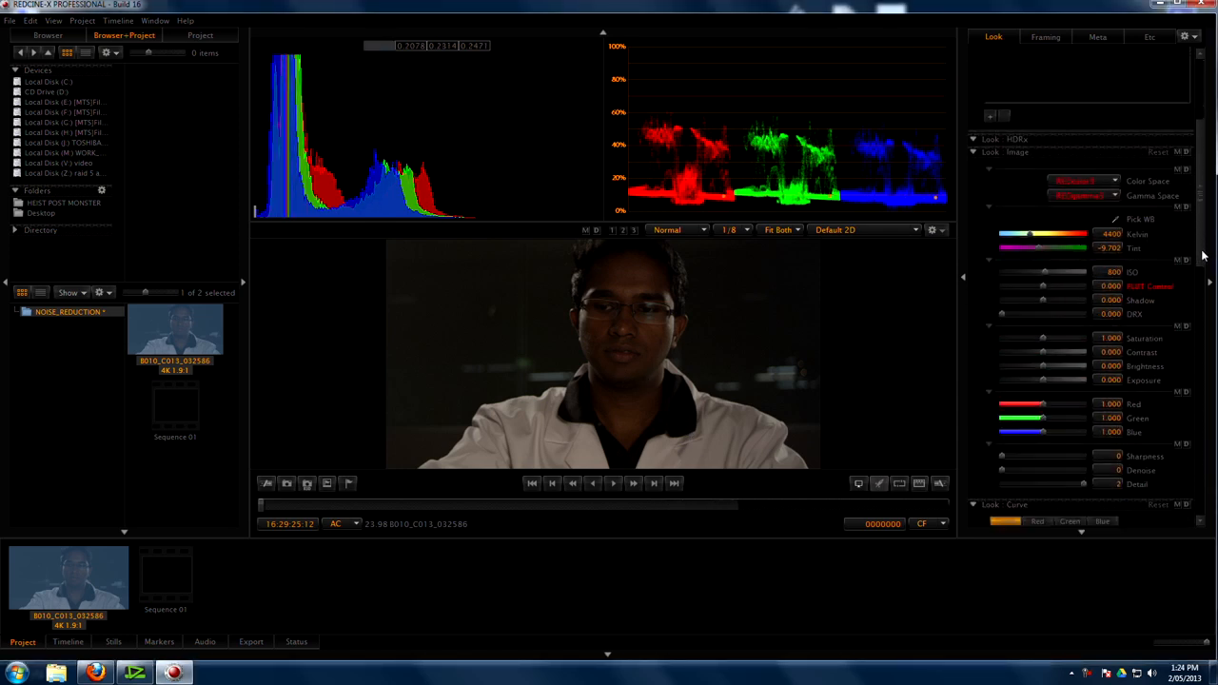
- Brighten the lab-coat clip with ISO 1600 and an upward-bent tone curve
drag(1042, 272, 1066, 271)
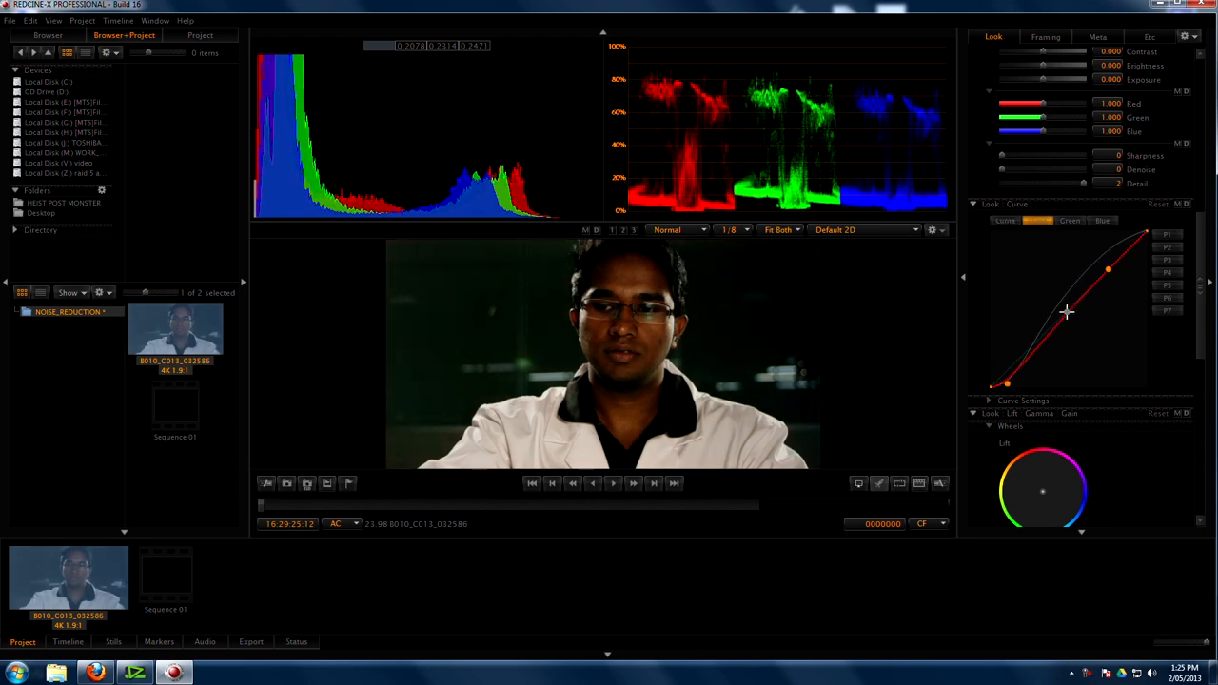
drag(1066, 313, 1045, 316)
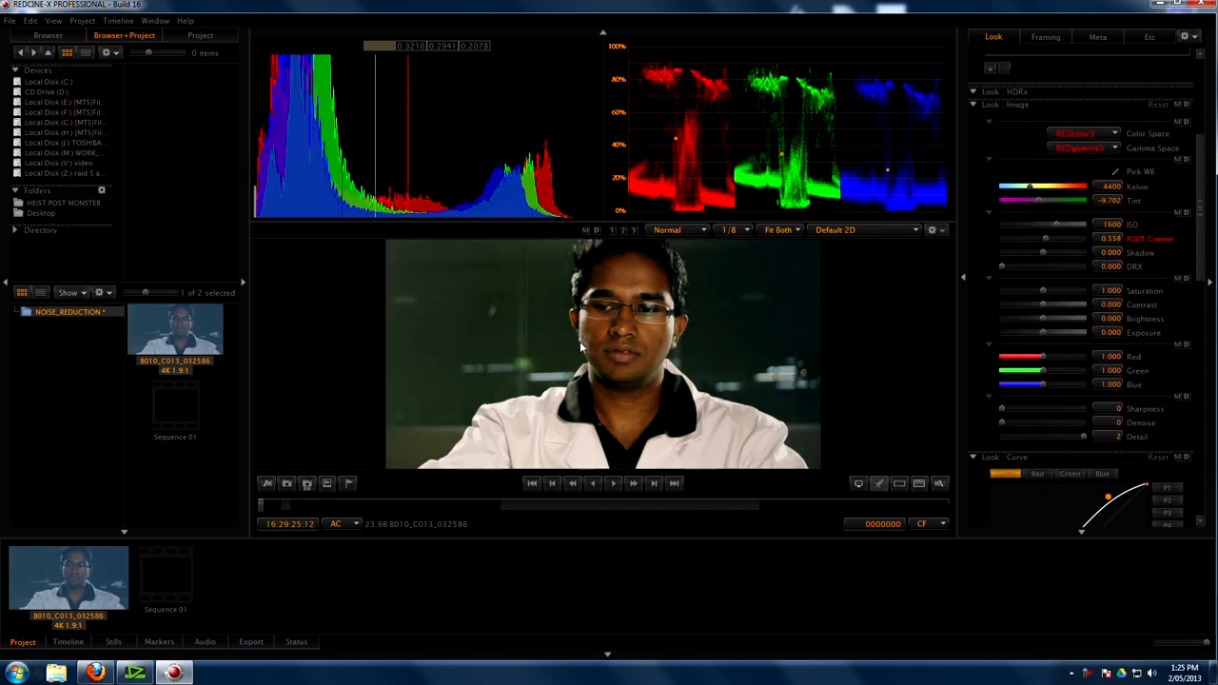
- Set REDCINE-X PRO's export settings to export only the Clip in Viewer
click(9, 20)
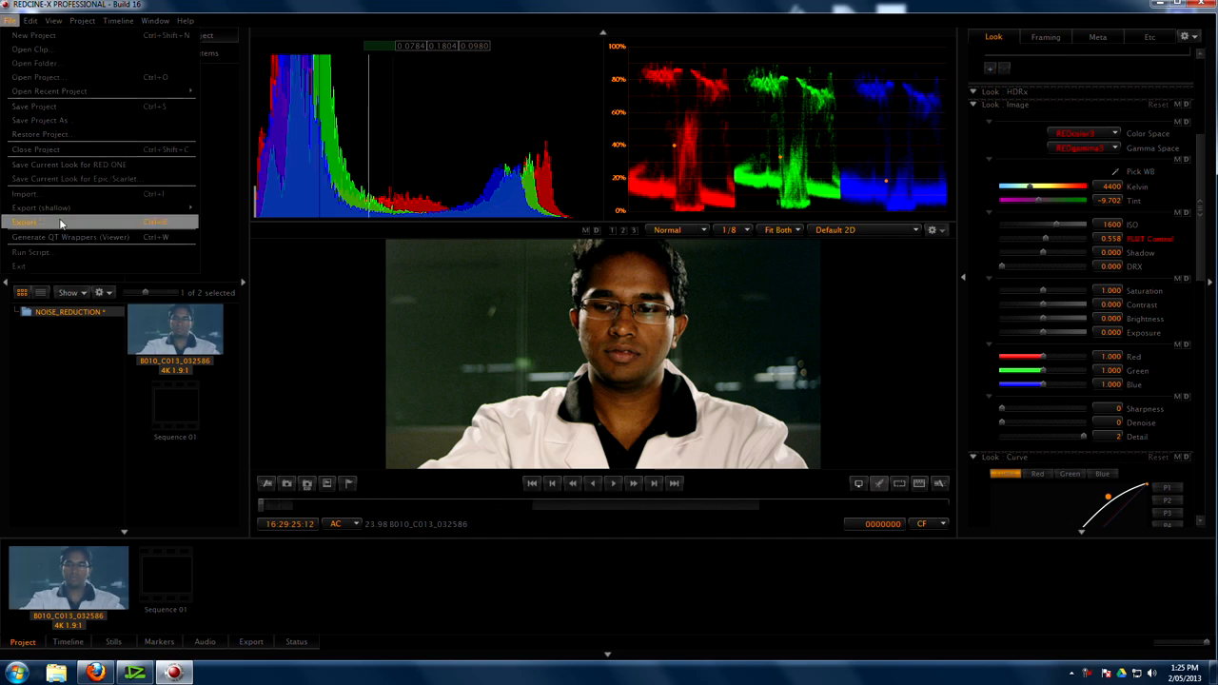
click(25, 206)
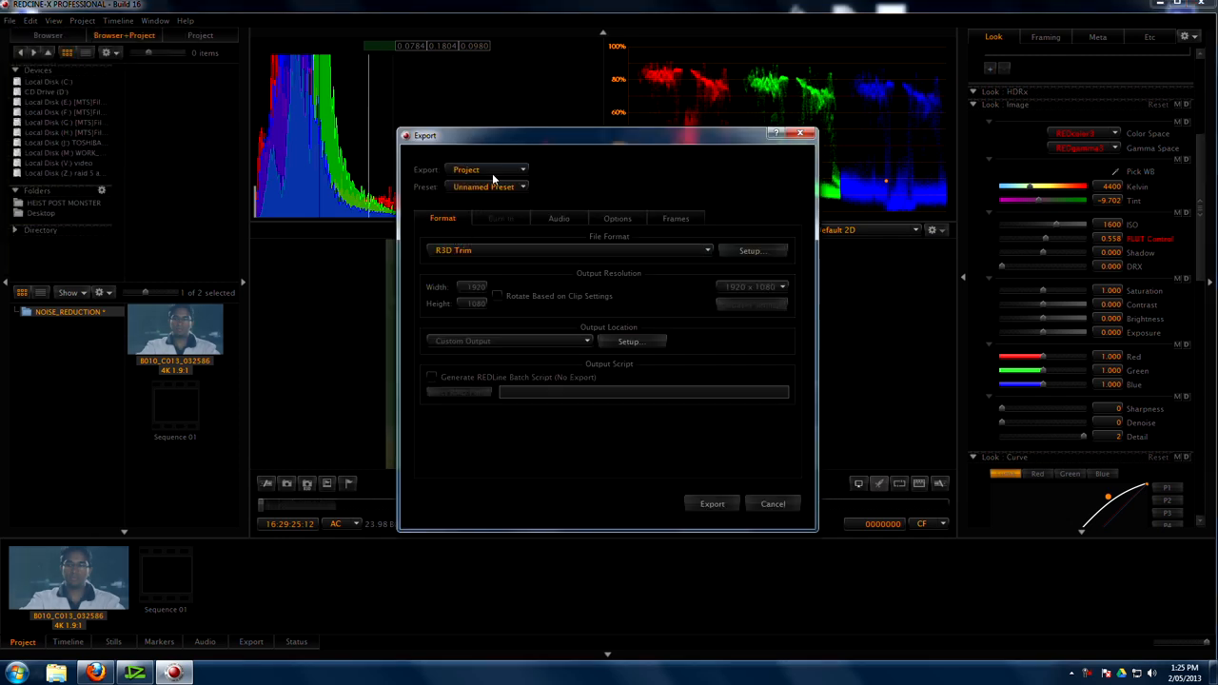
click(485, 170)
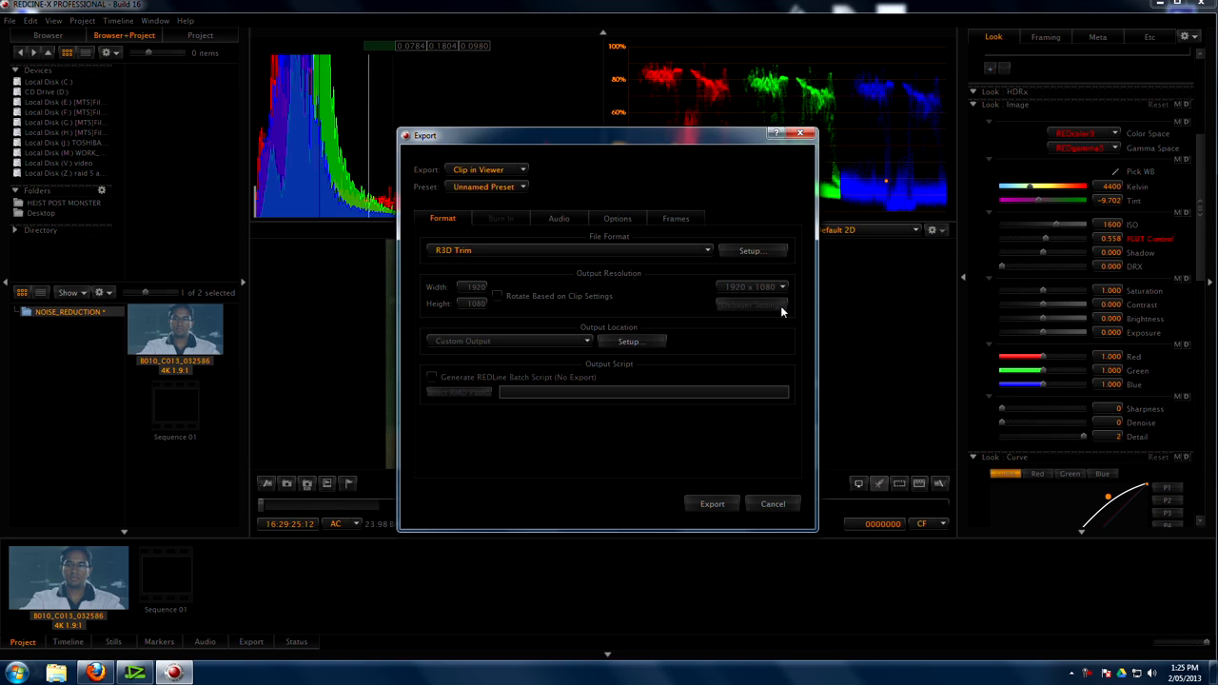
click(773, 503)
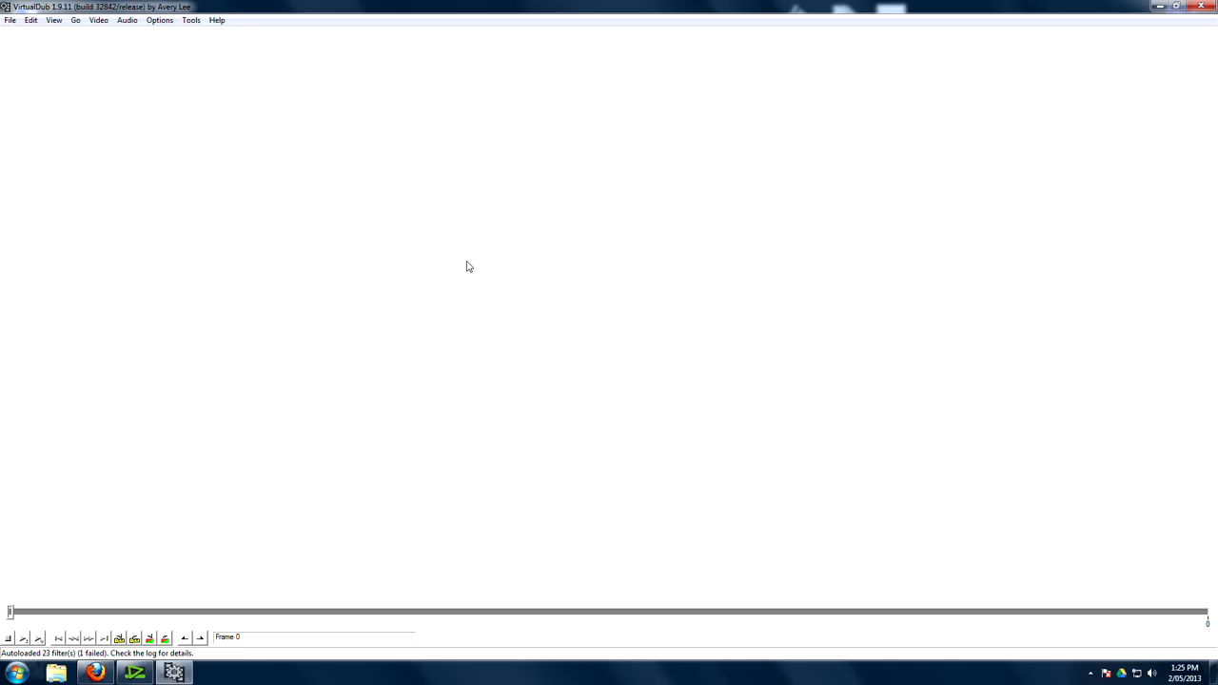
- Browse VirtualDub's available video filters, then close the dialogs without adding any
click(98, 20)
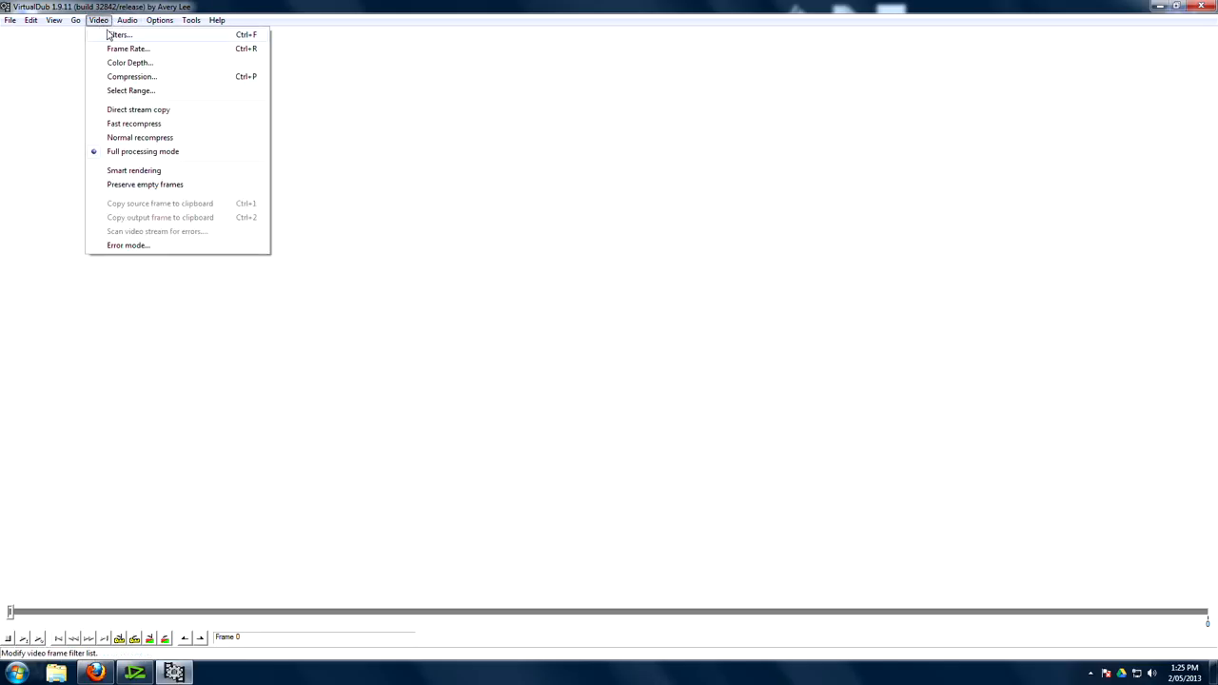
click(118, 34)
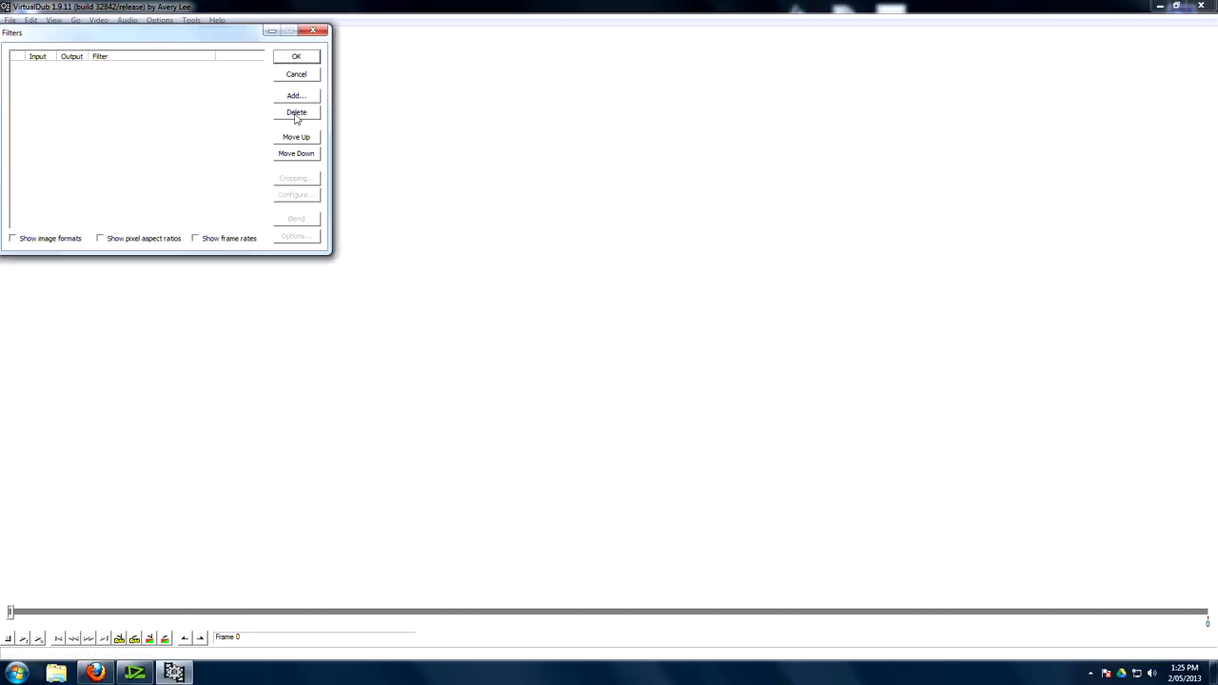
click(296, 95)
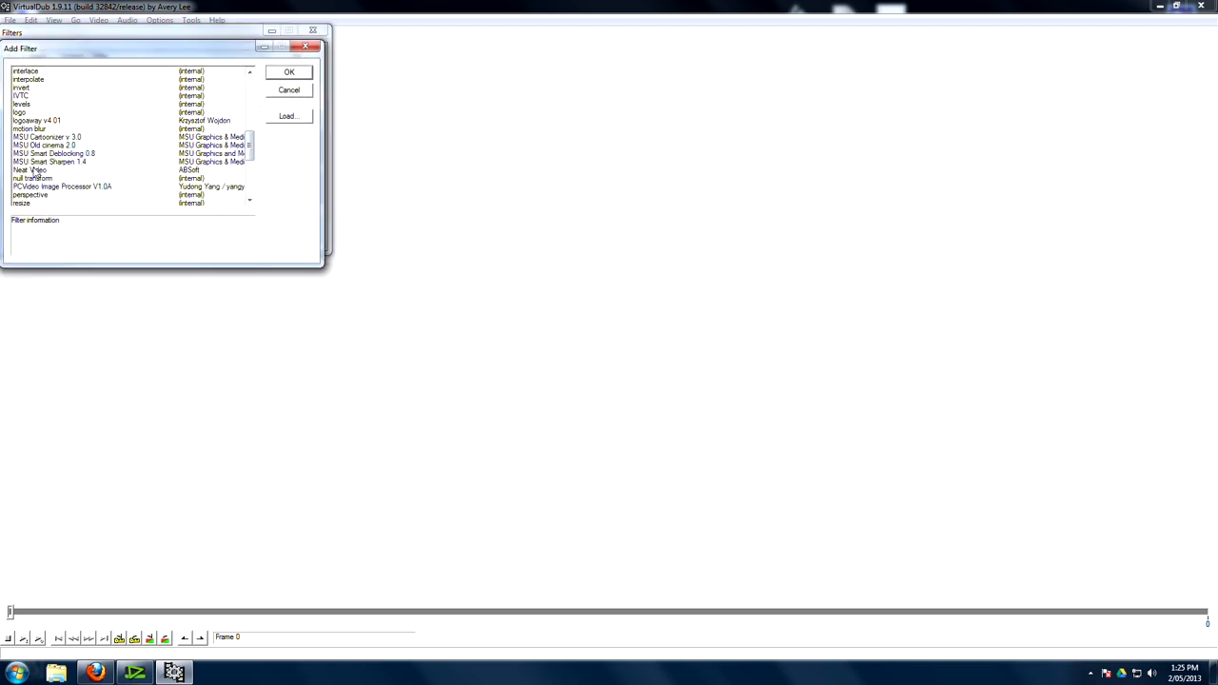
click(288, 72)
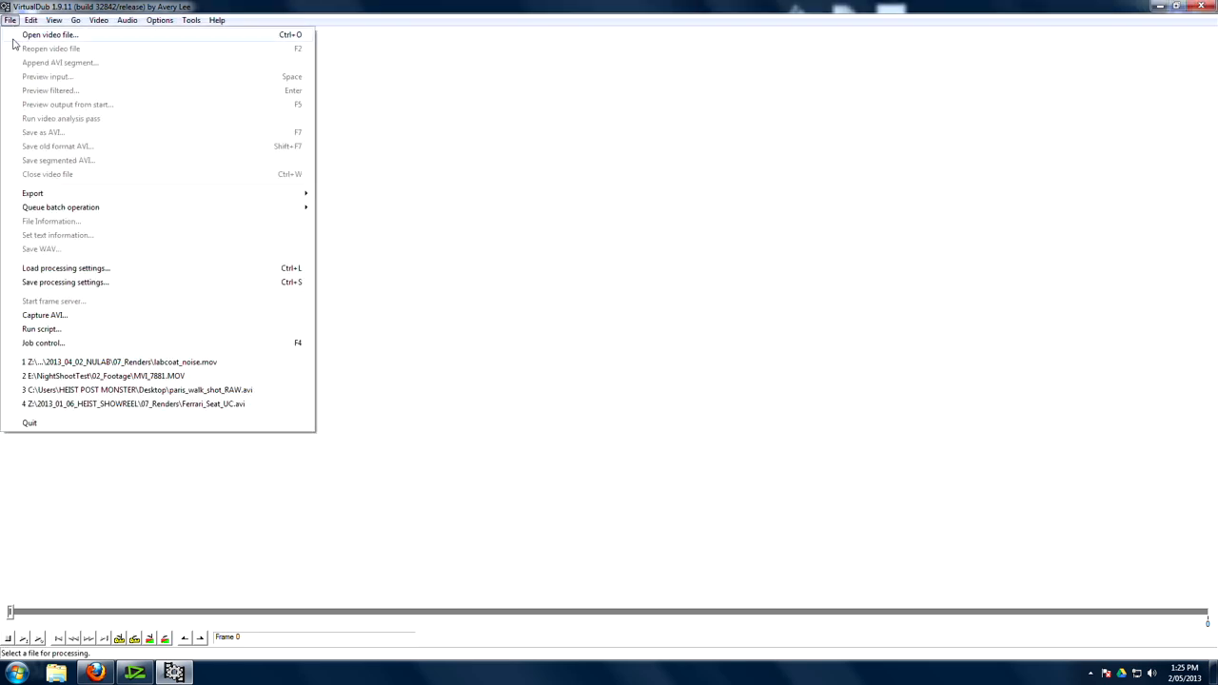
- Load labcoat_noise.mov in VirtualDub and begin adding a filter to it
click(49, 34)
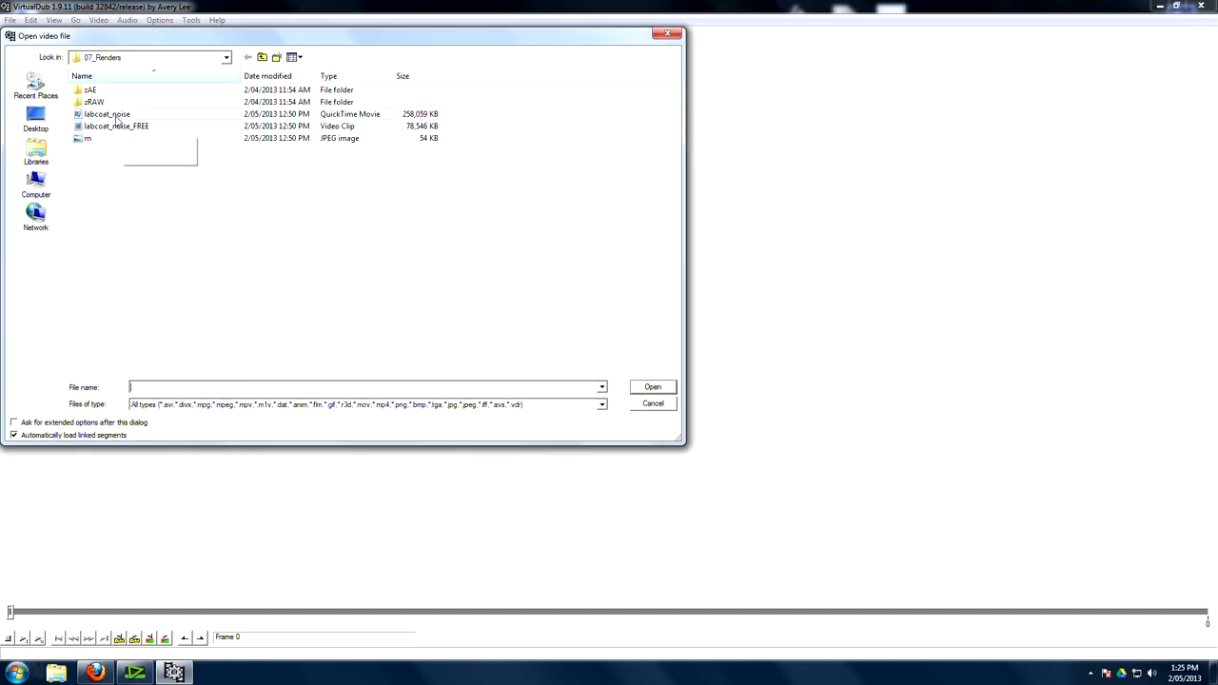
click(653, 403)
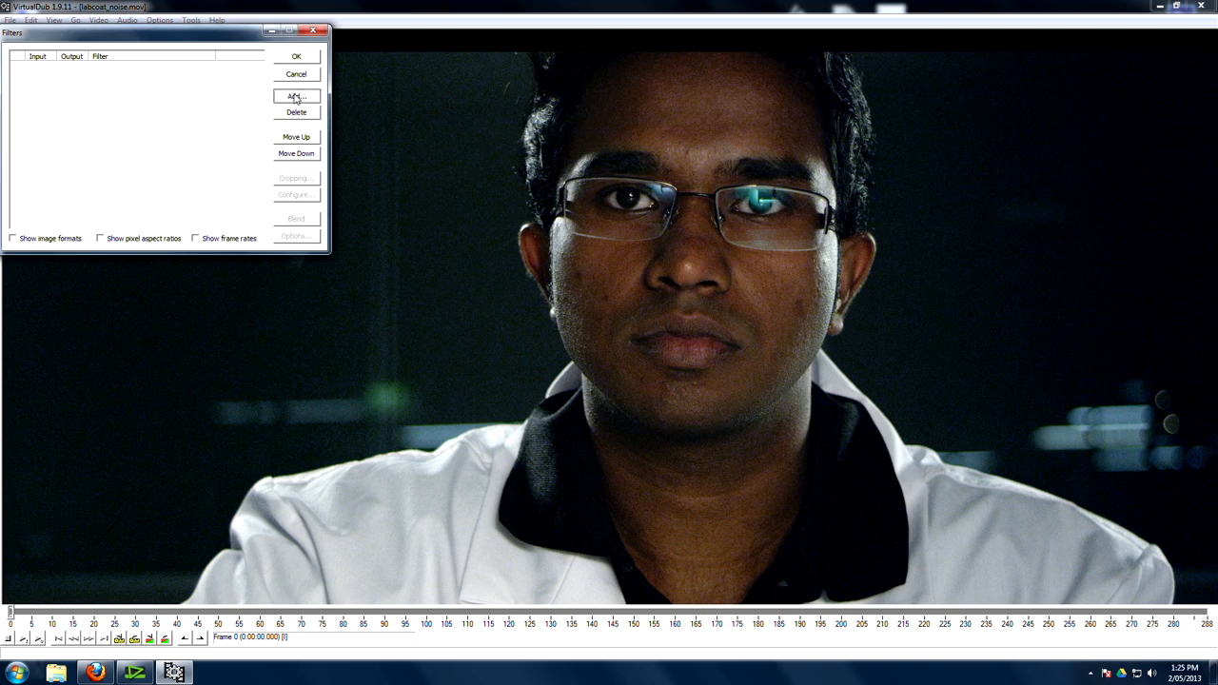
click(296, 96)
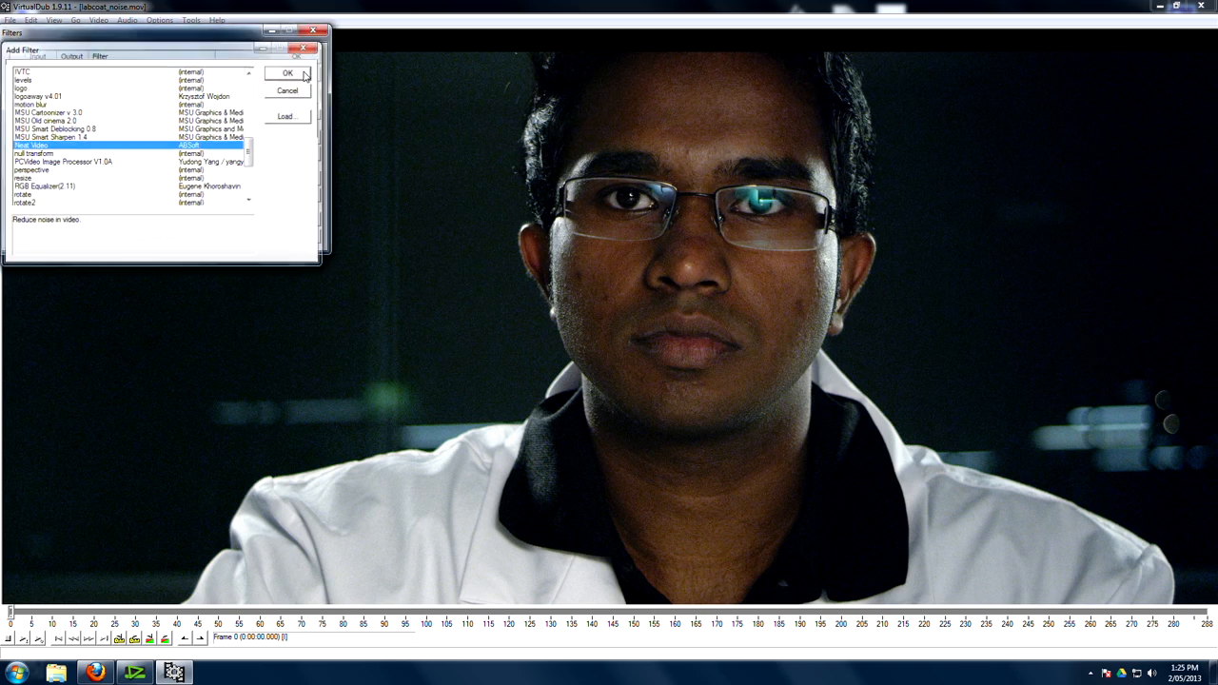
- Add the Neat Video filter and auto-refine its noise profile for the clip
click(288, 73)
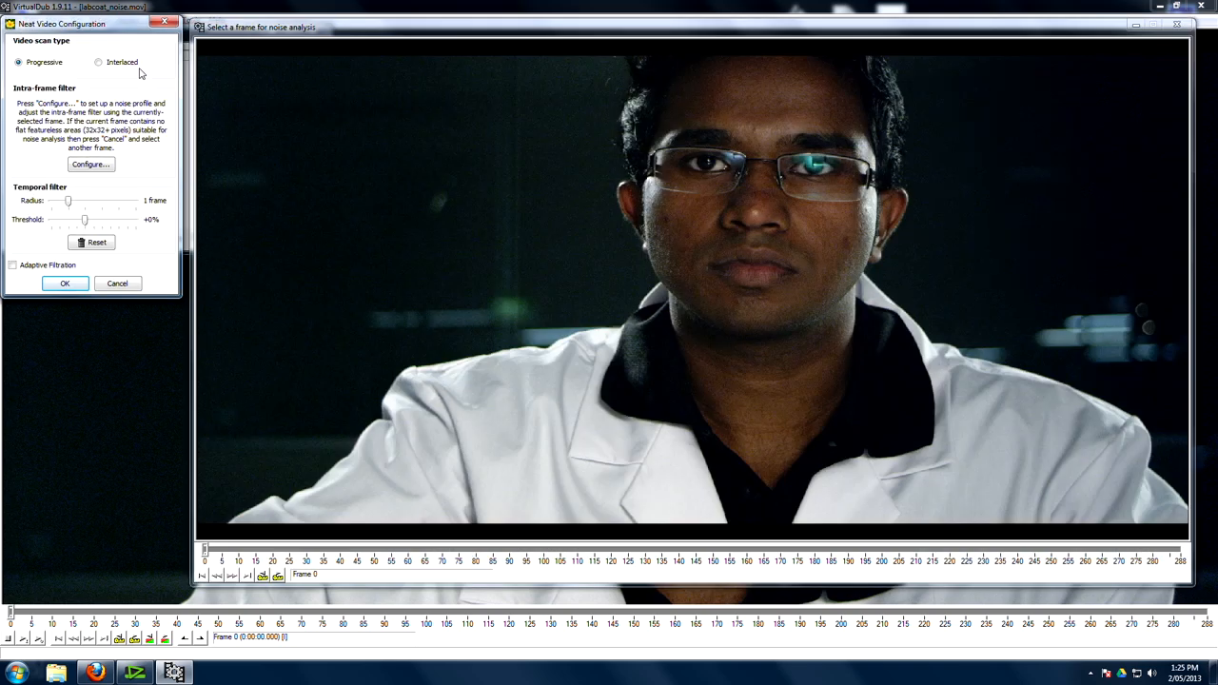
click(91, 163)
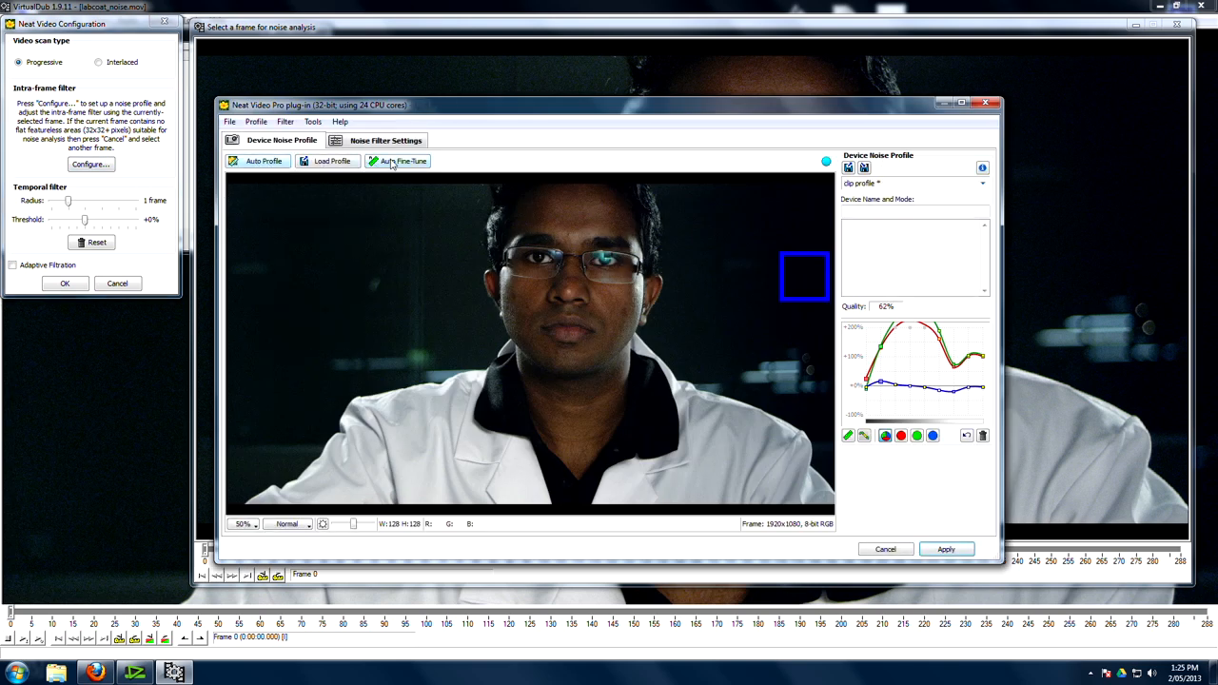
click(386, 140)
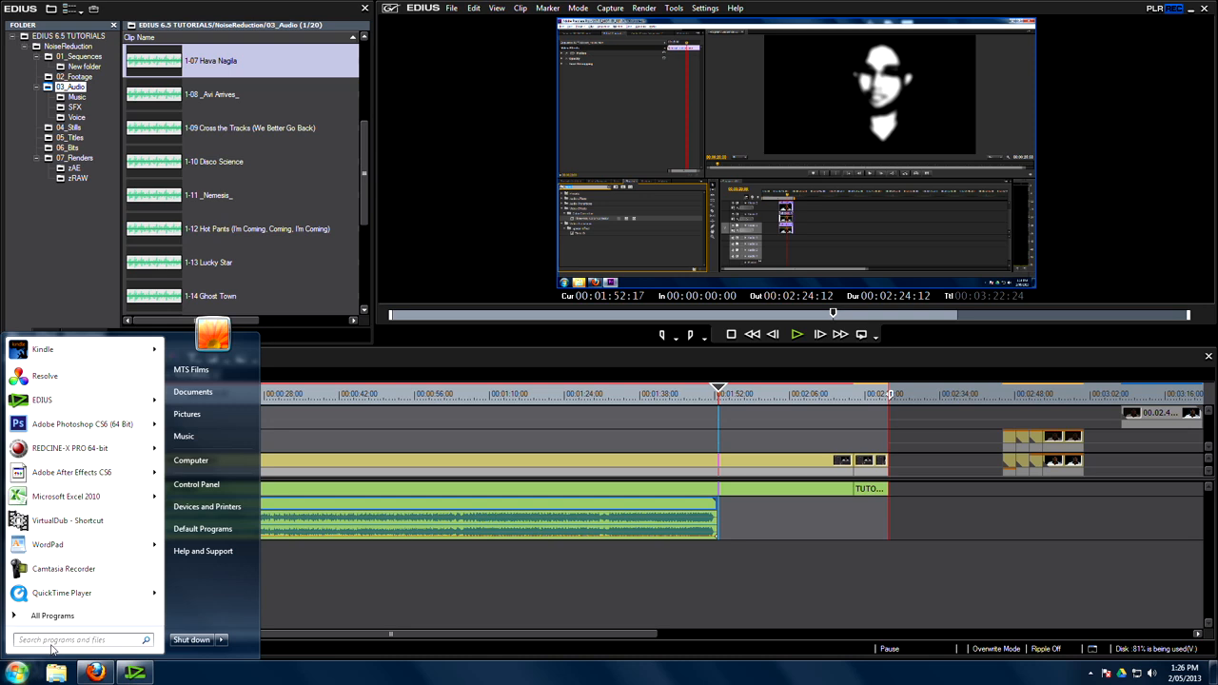
- Launch Premiere Pro CS6 and create a new project with default sequence settings
text(prem)
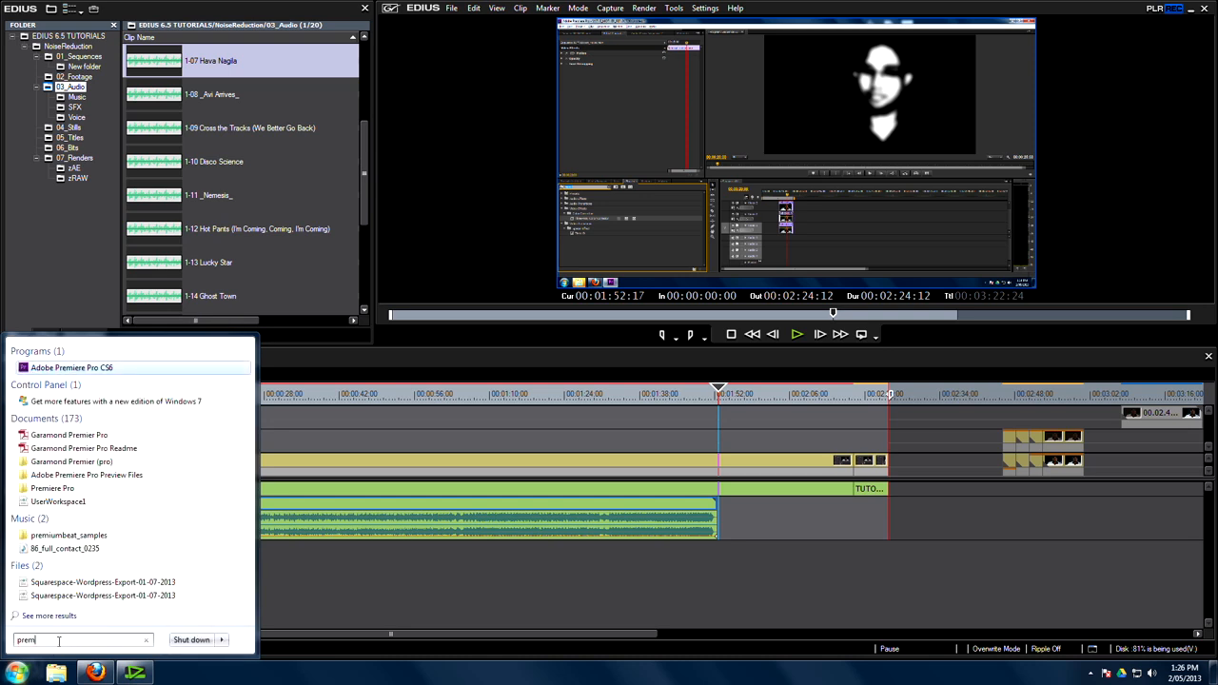
click(71, 368)
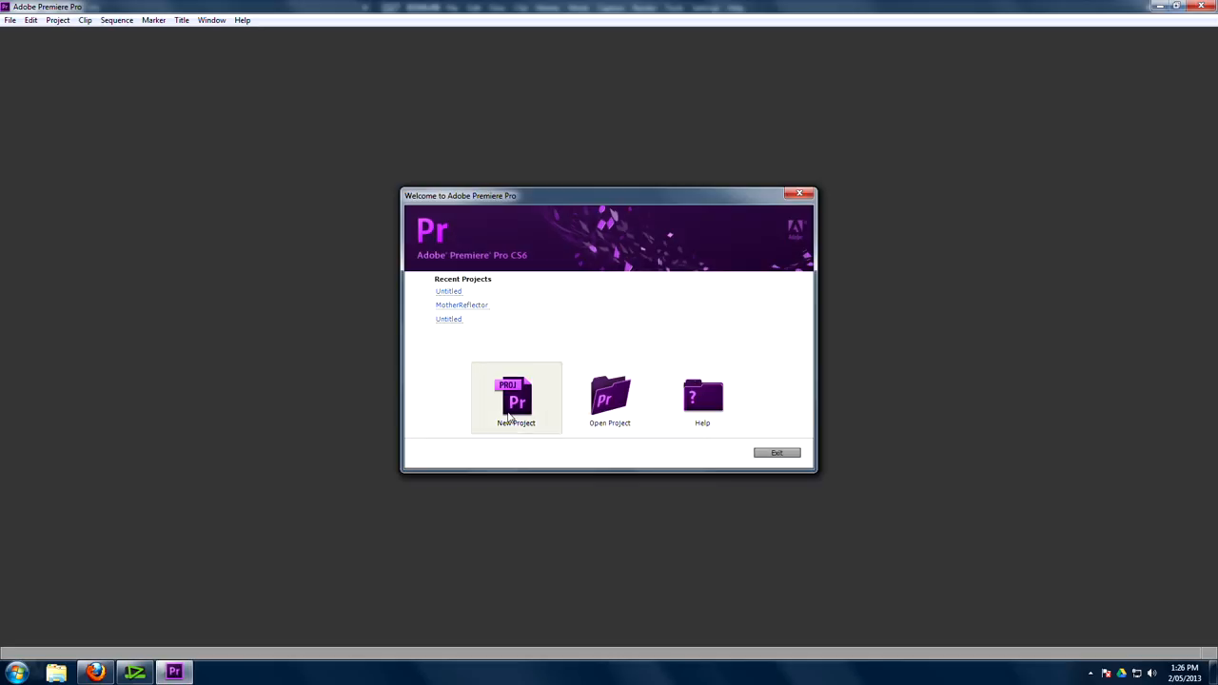
click(517, 397)
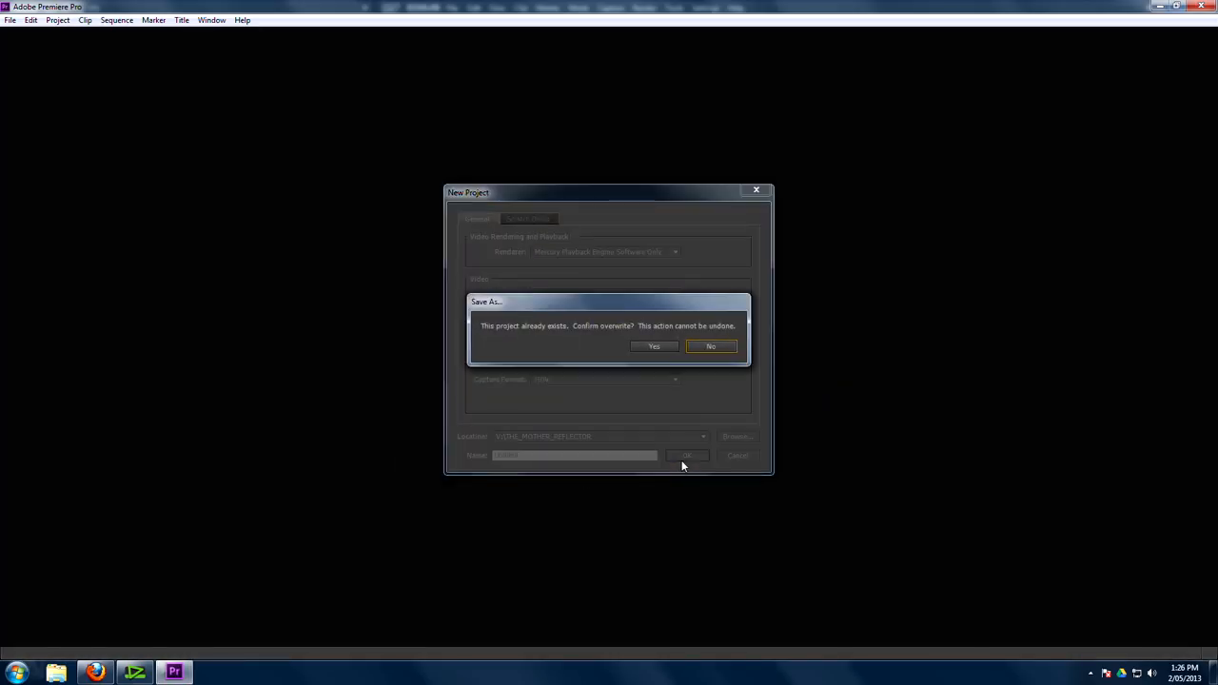
click(653, 346)
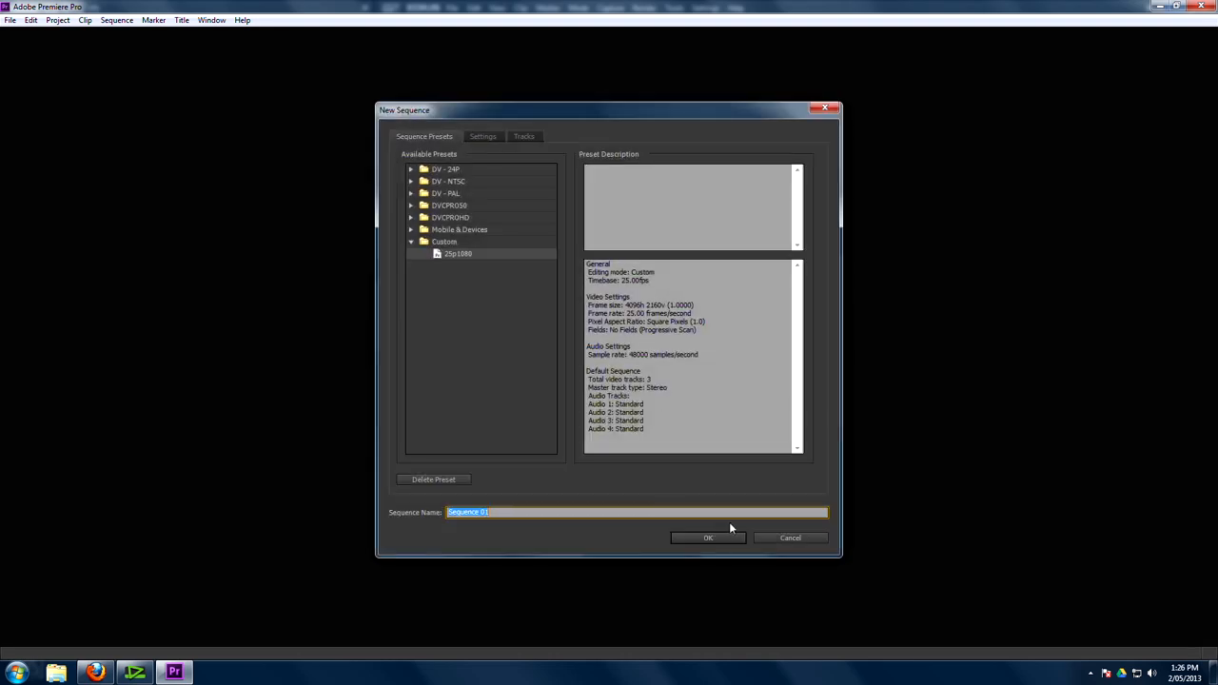
click(708, 538)
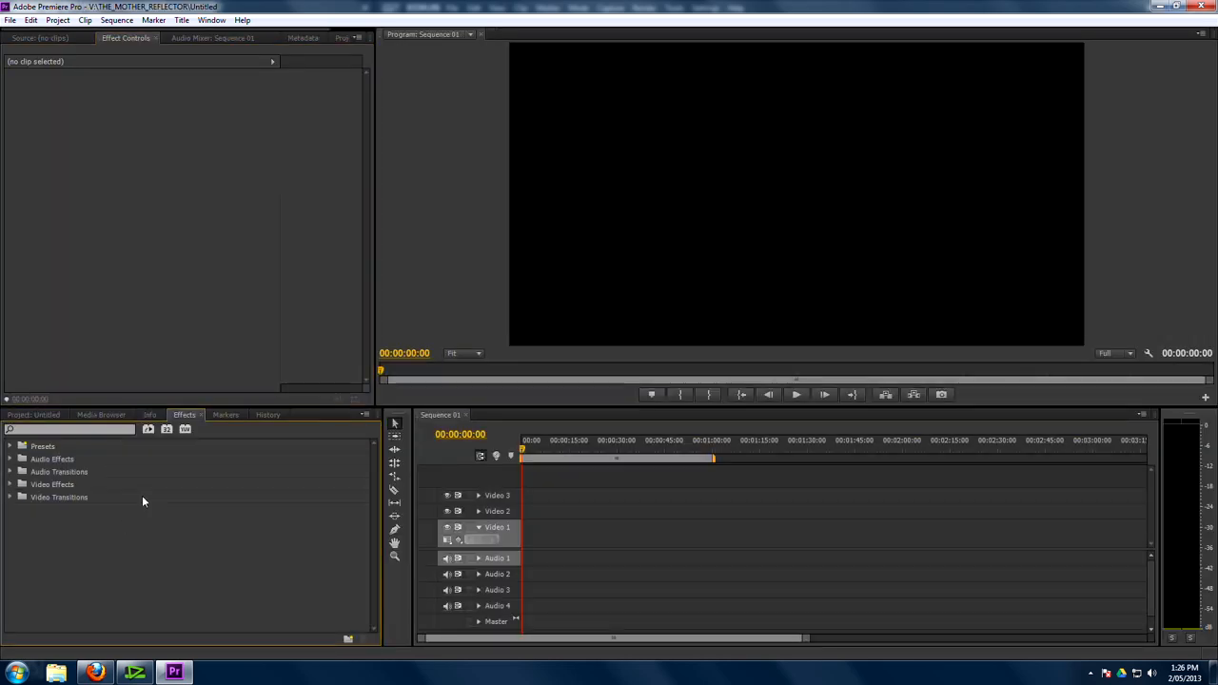
- Put labcoat_noise on Video 1 keeping sequence settings, plus a copy on Video 3
click(101, 414)
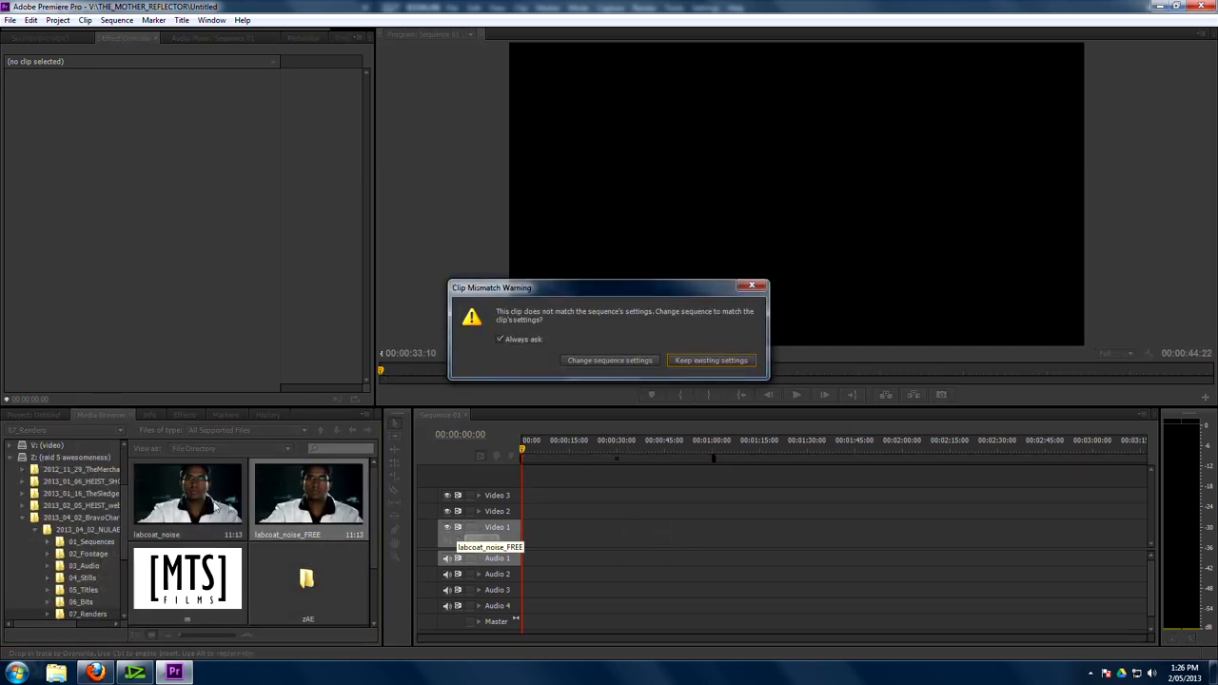
click(711, 360)
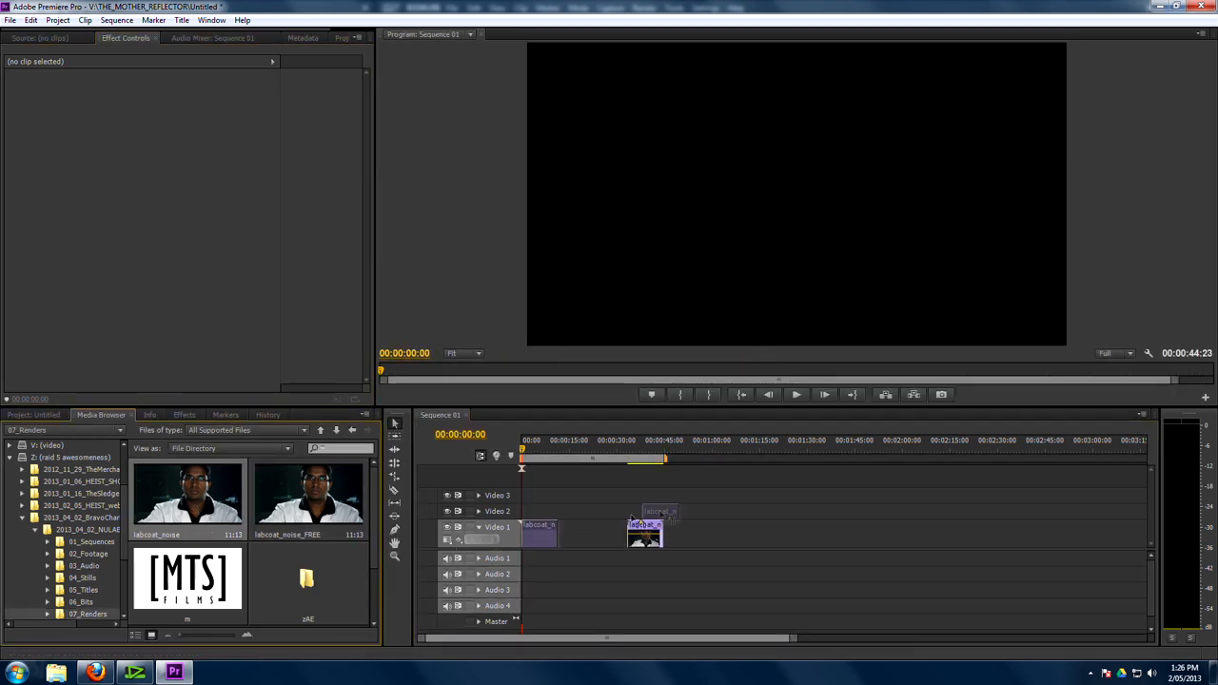
click(642, 447)
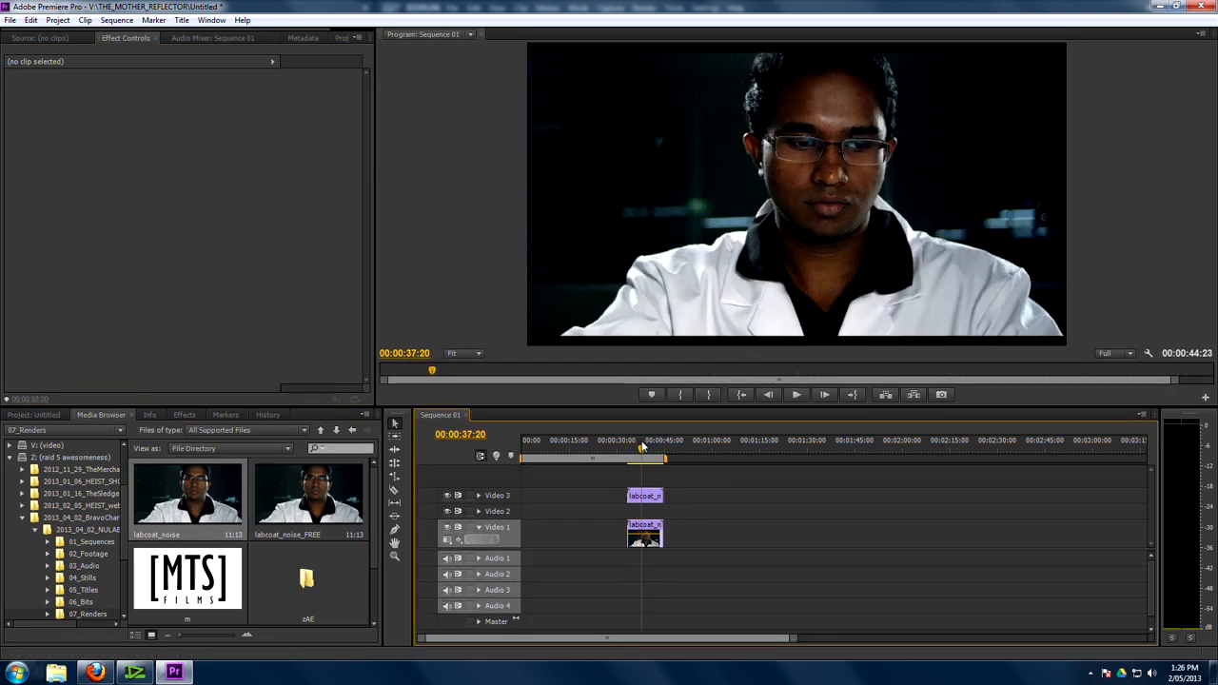
click(644, 535)
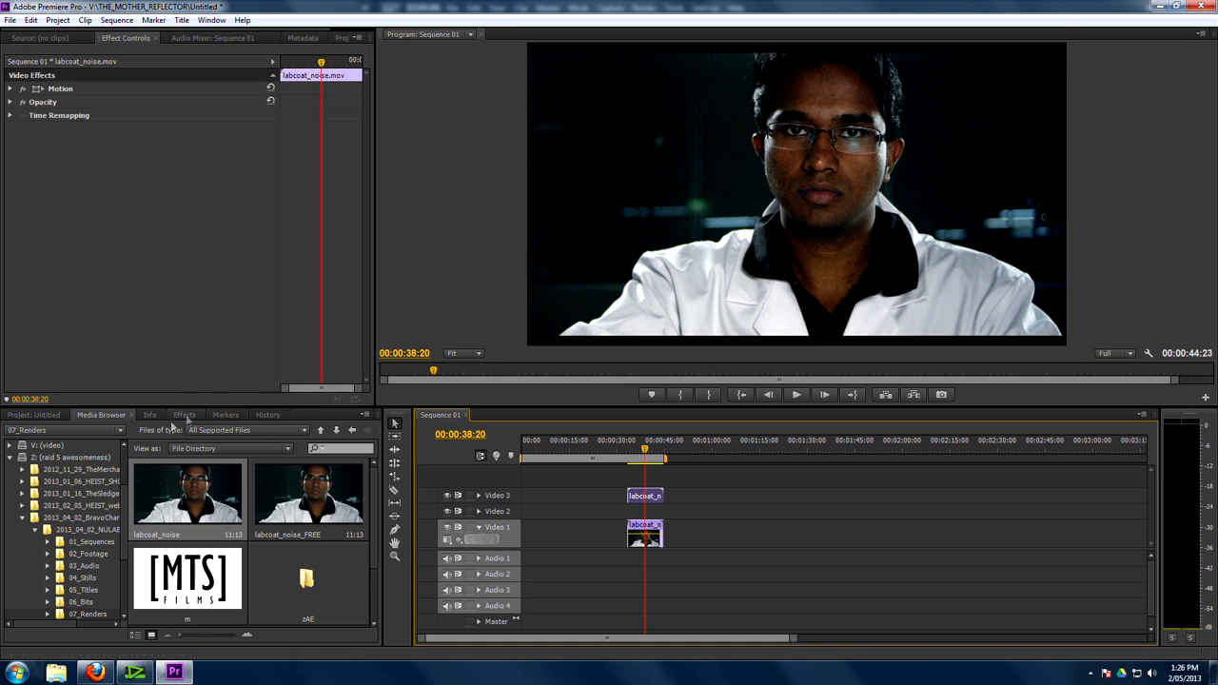
- Apply Three-Way Color Corrector, show its secondary correction mask, and soften the skin mask
click(184, 414)
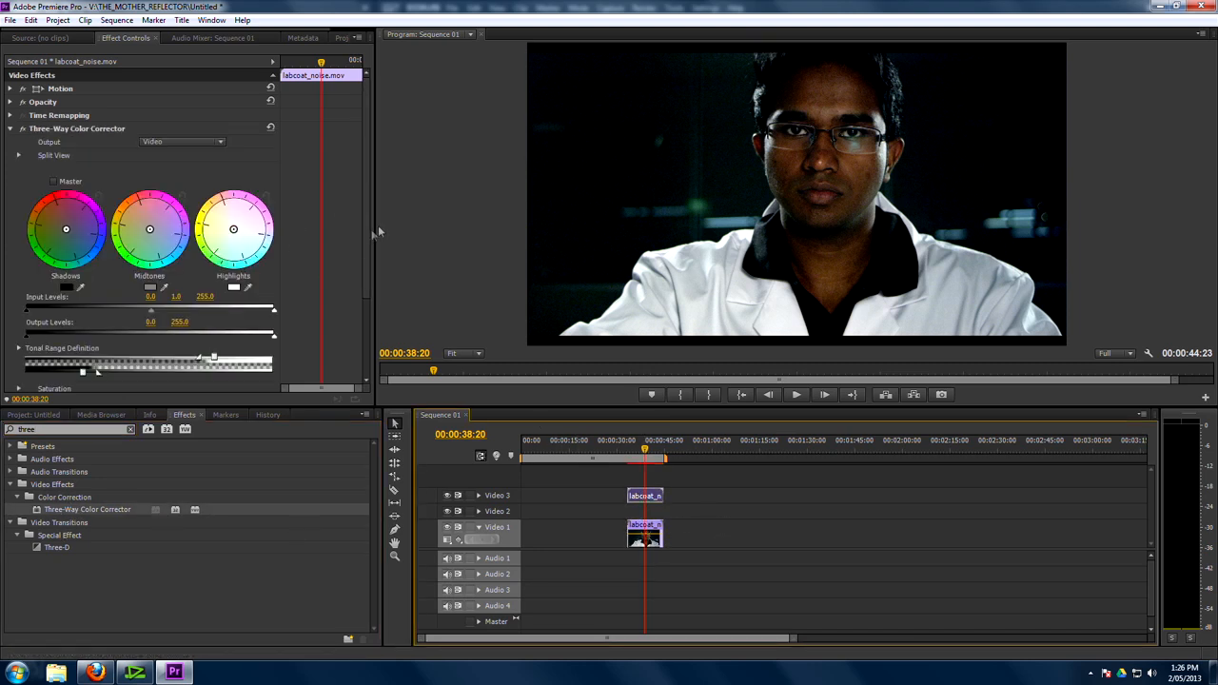
scroll(down, 3)
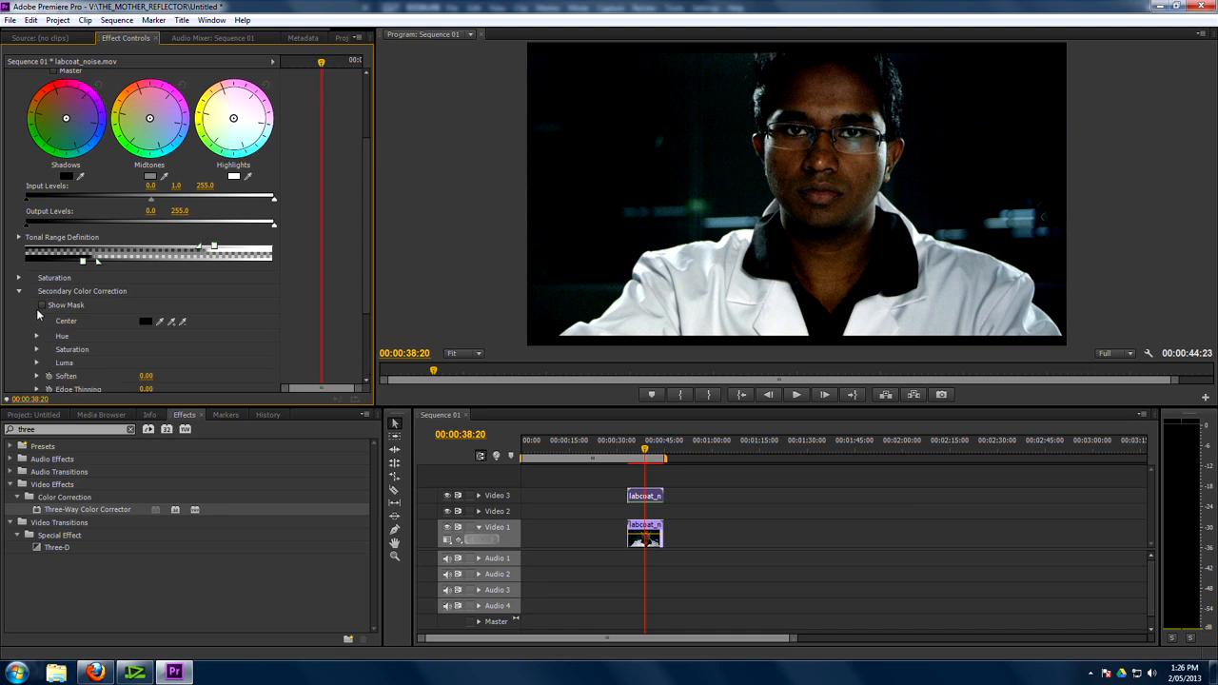
click(42, 305)
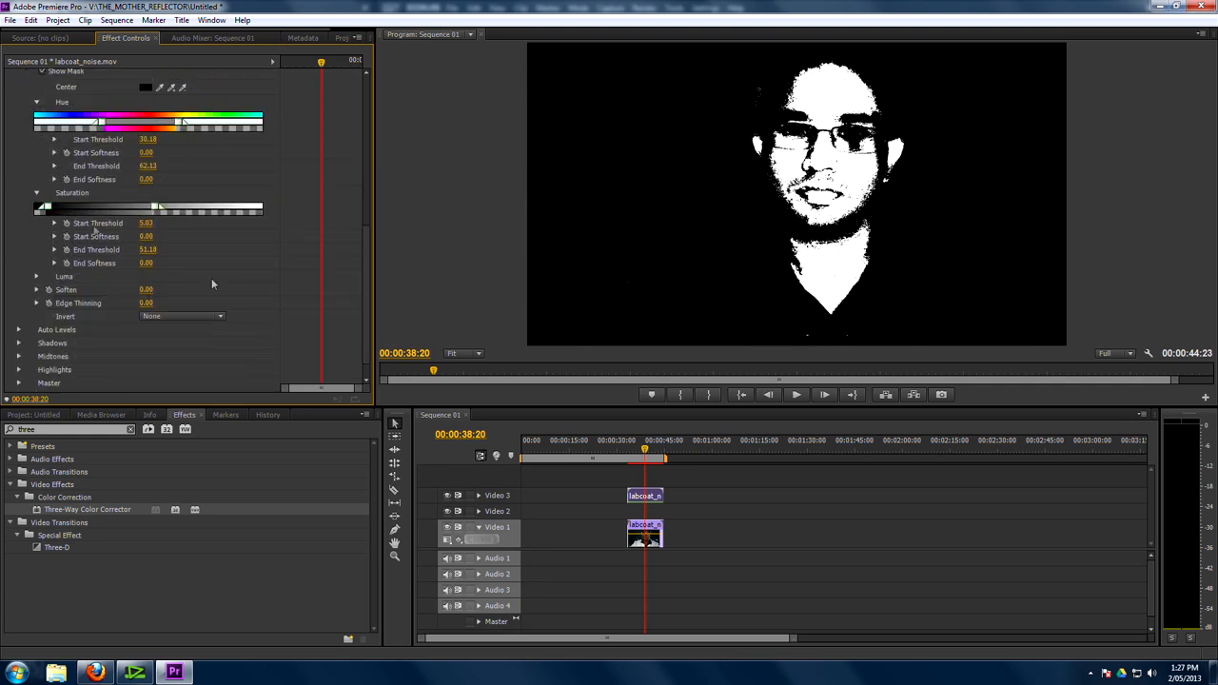
click(37, 276)
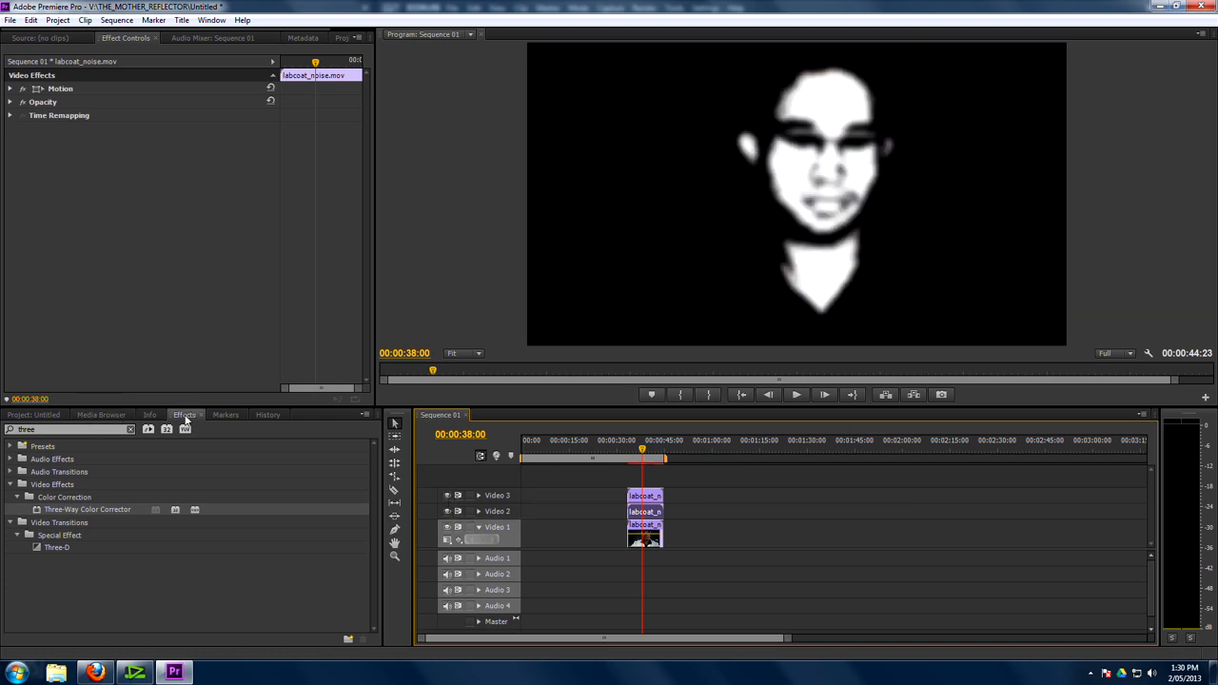
- Apply Track Matte Key to the Video 2 clip using Video 3 as matte
text(track)
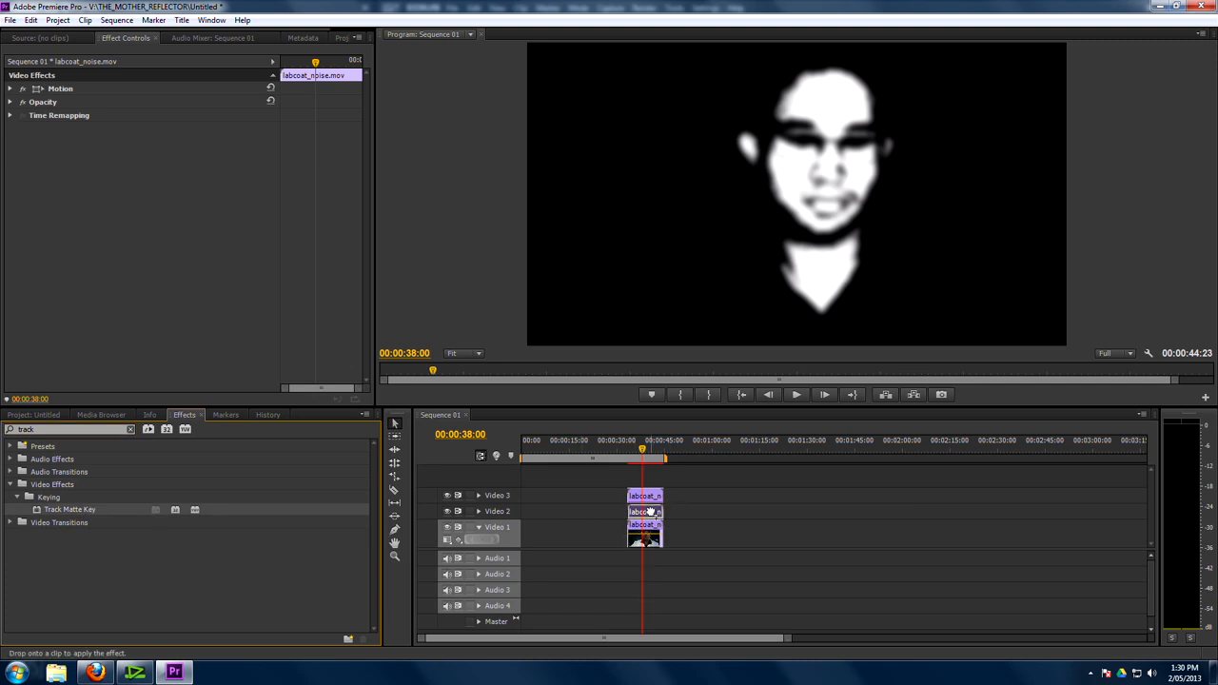
click(165, 141)
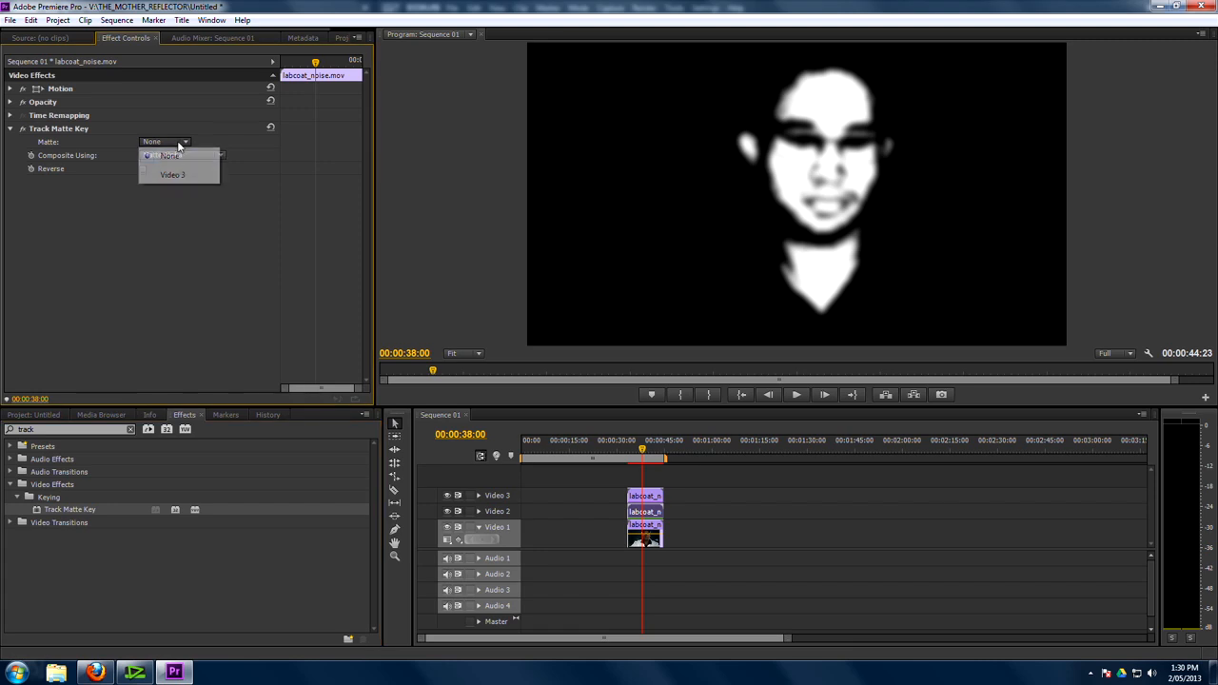
click(172, 174)
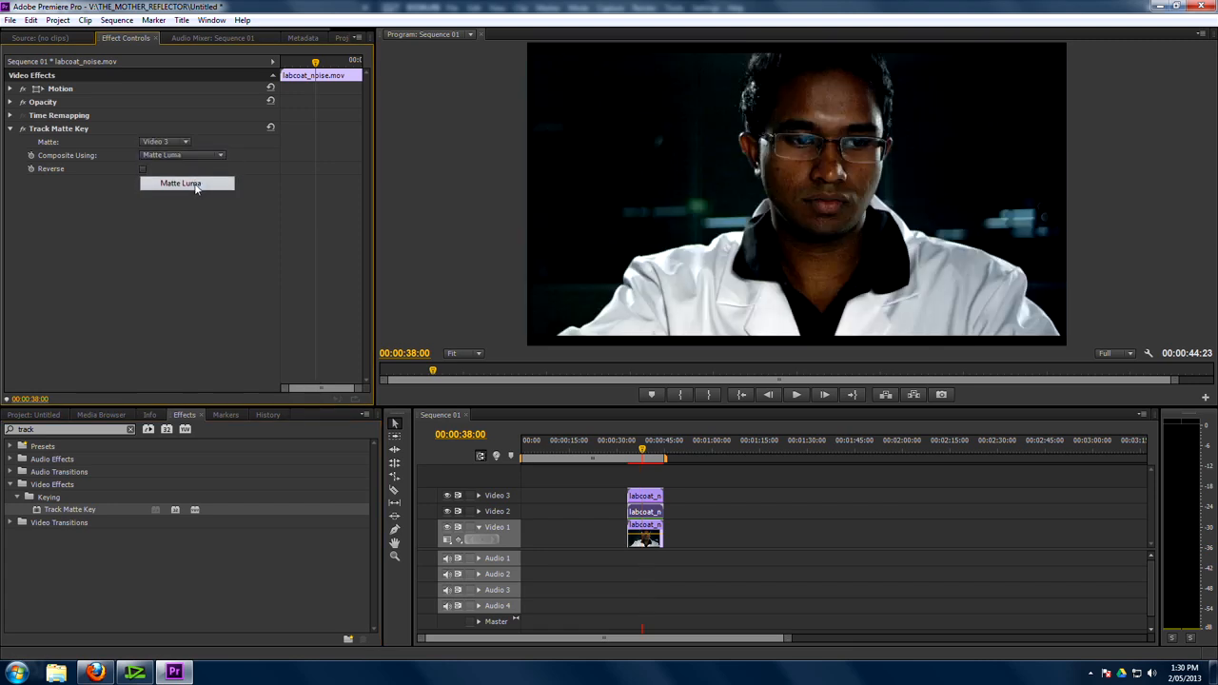